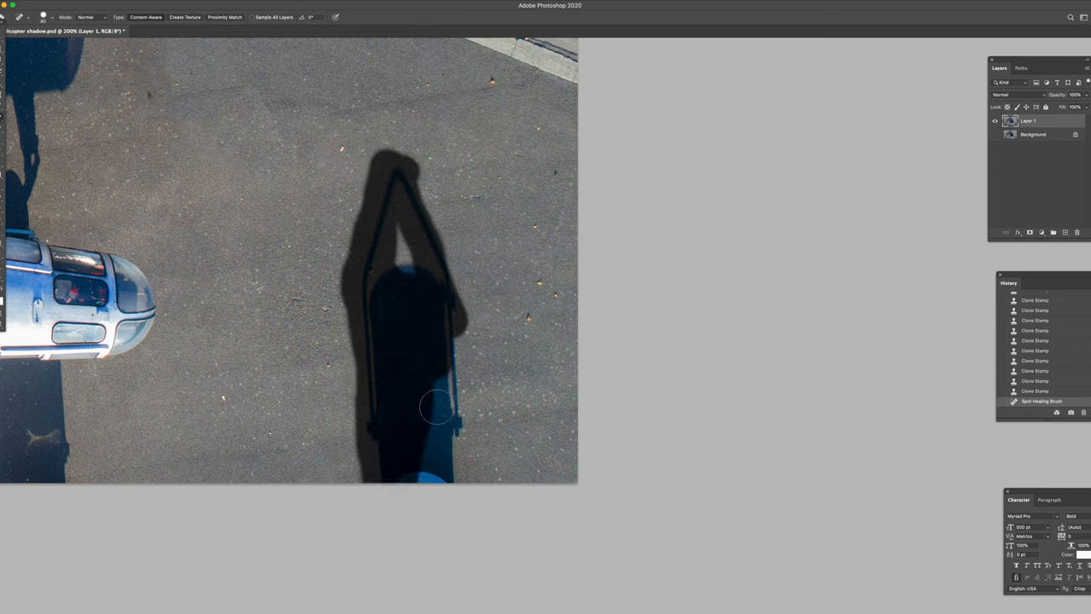
# Step: Heal away the person's shadow and the leftover dark streak with the Content-Aware Spot Healing Brush
pyautogui.moveTo(435, 407); pyautogui.dragTo(423, 286)
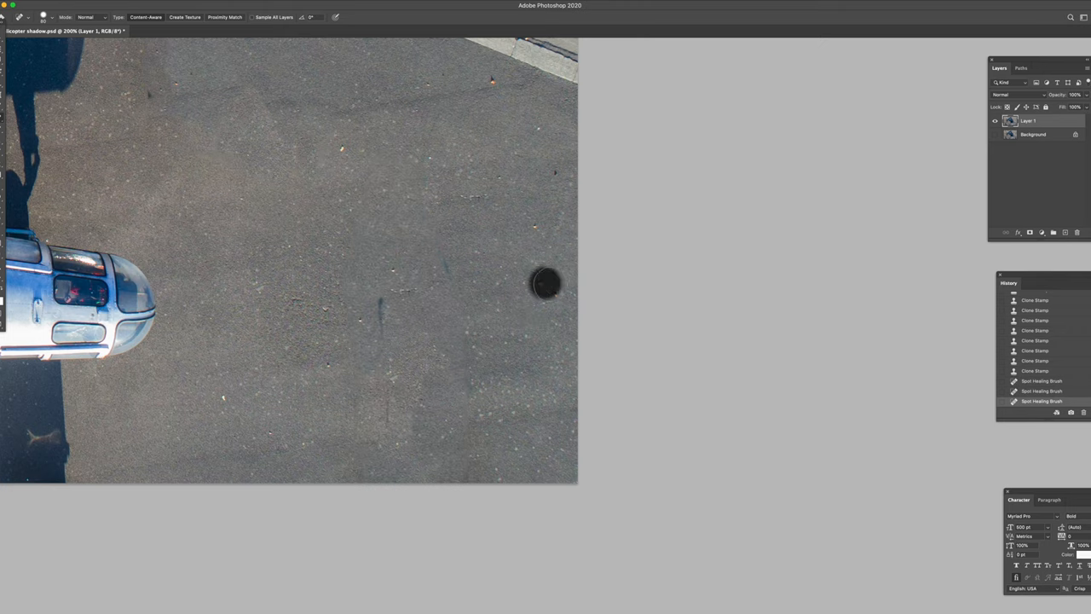
pyautogui.click(545, 283)
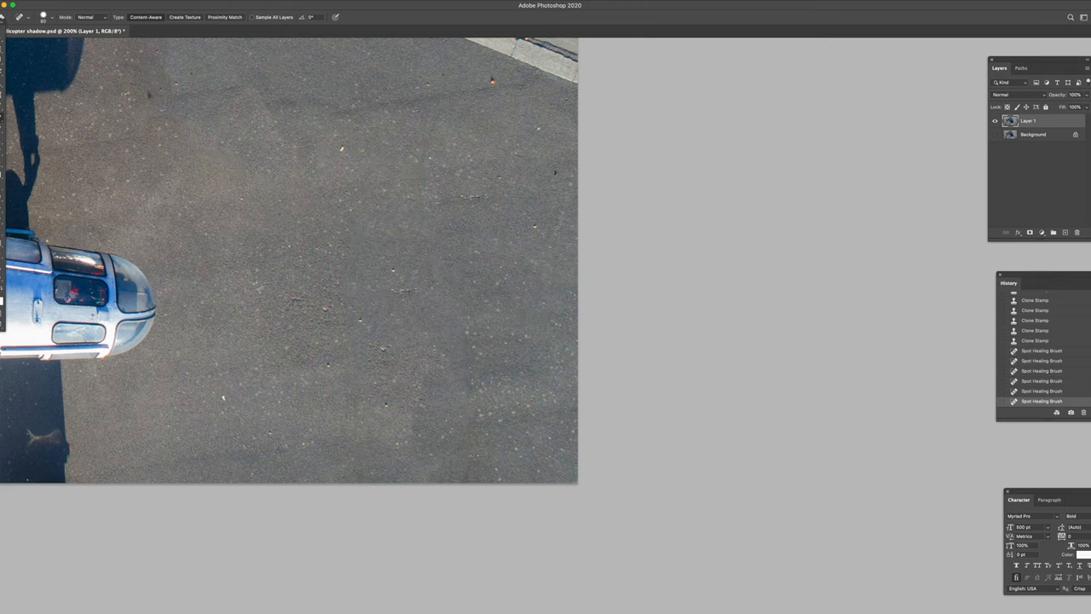